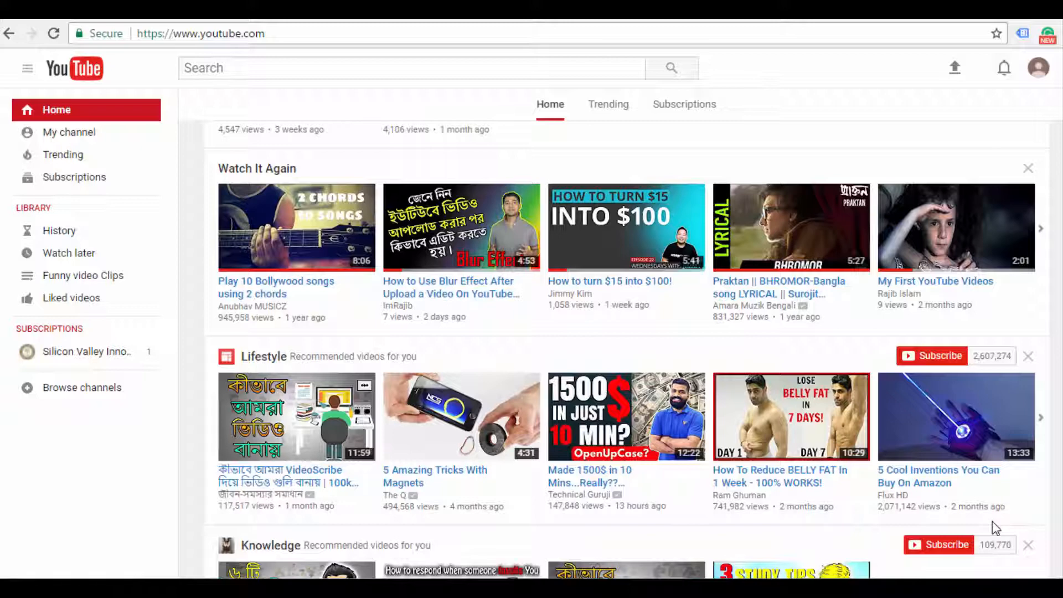
mouse_move(475, 336)
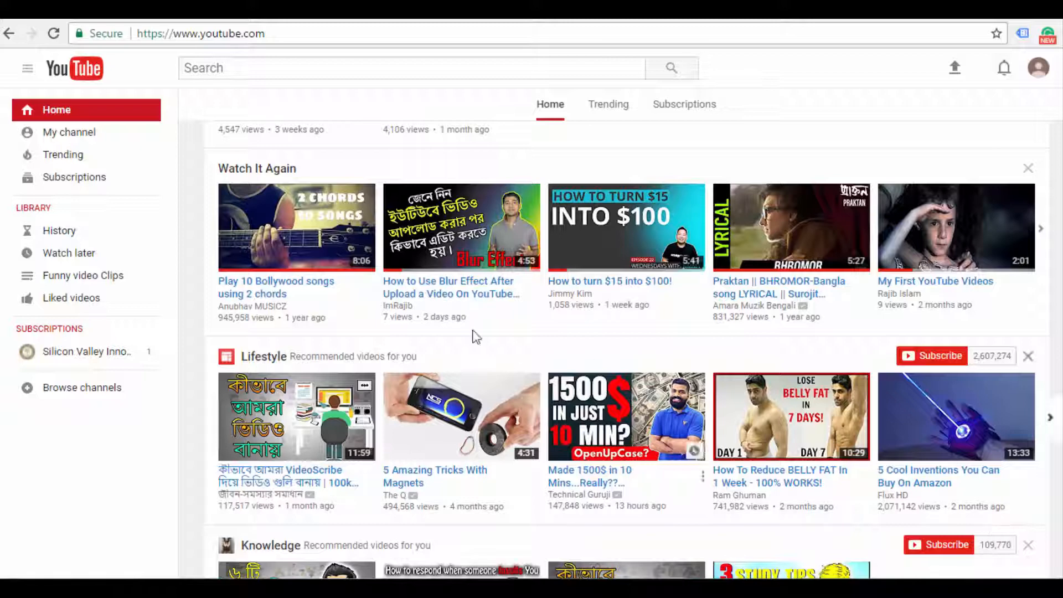
Go to the account's own channel page from the YouTube sidebar.
click(69, 132)
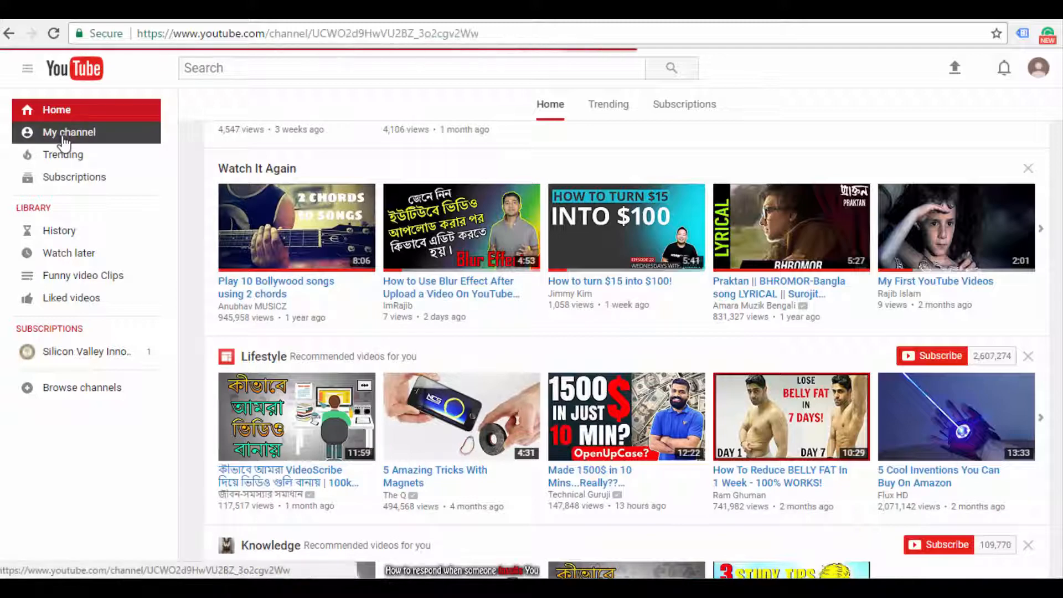
click(68, 132)
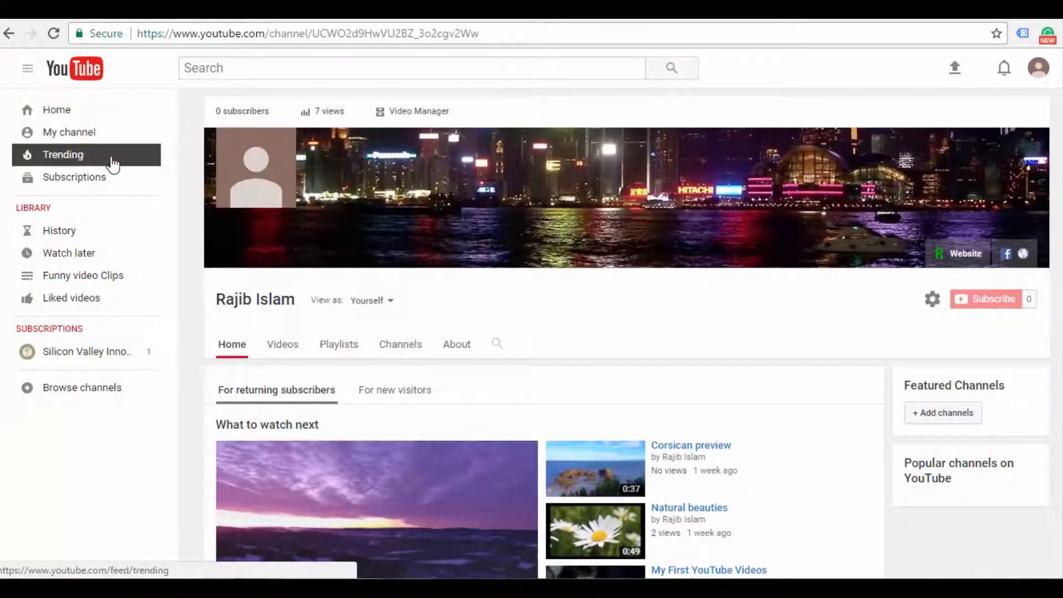
mouse_move(418, 116)
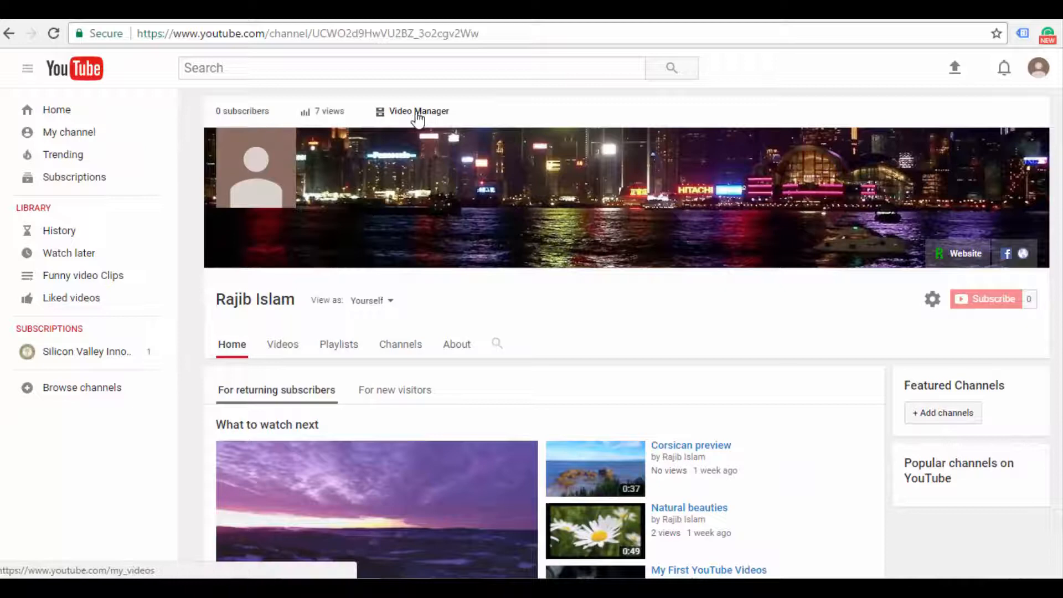
Show the Video Manager uploads list with edit options for 'Landscape preview'.
click(418, 111)
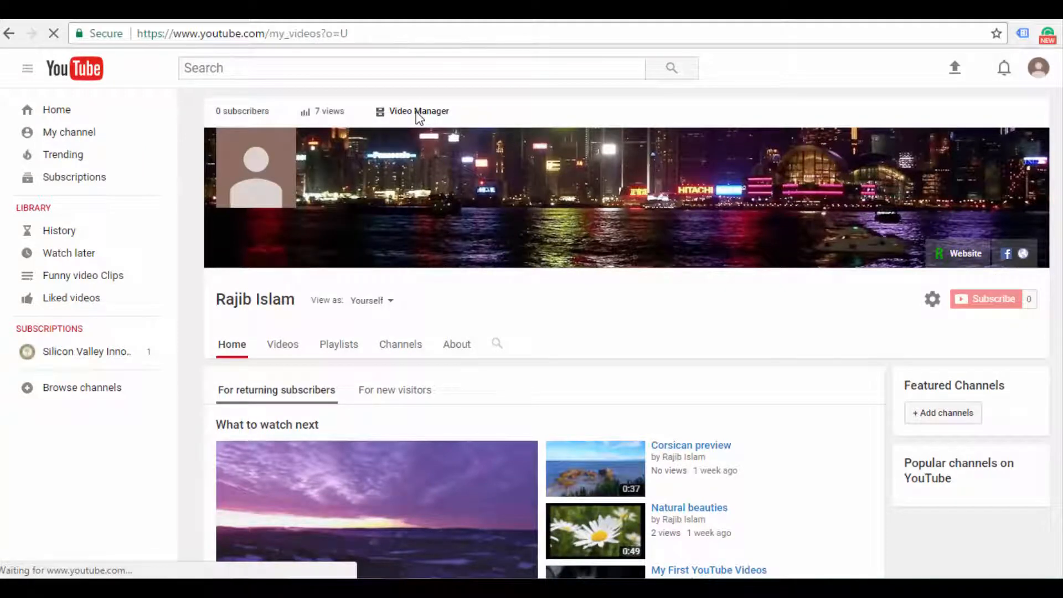
click(419, 111)
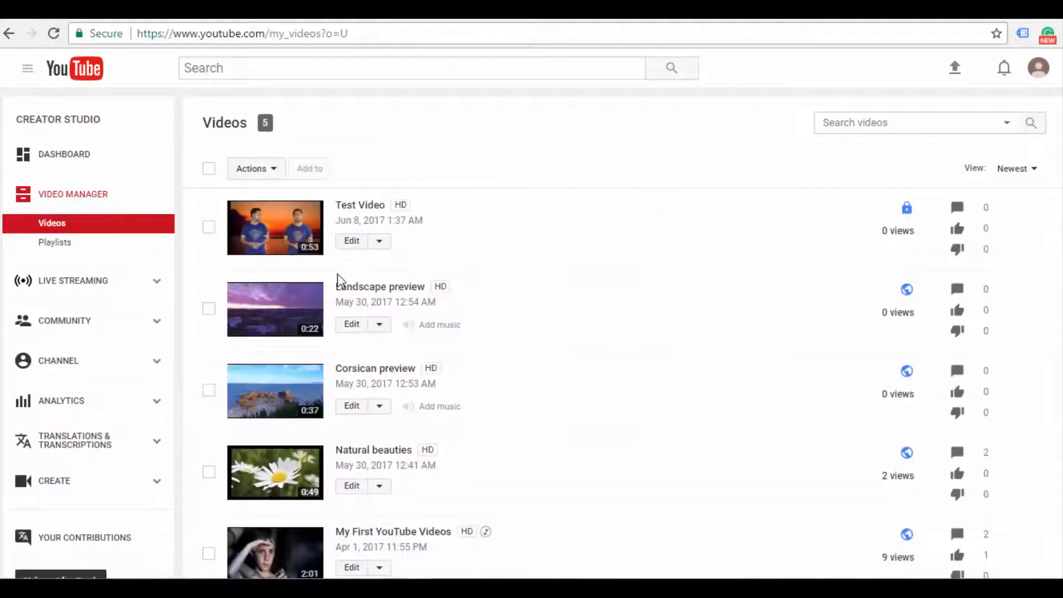
scroll(down, 3)
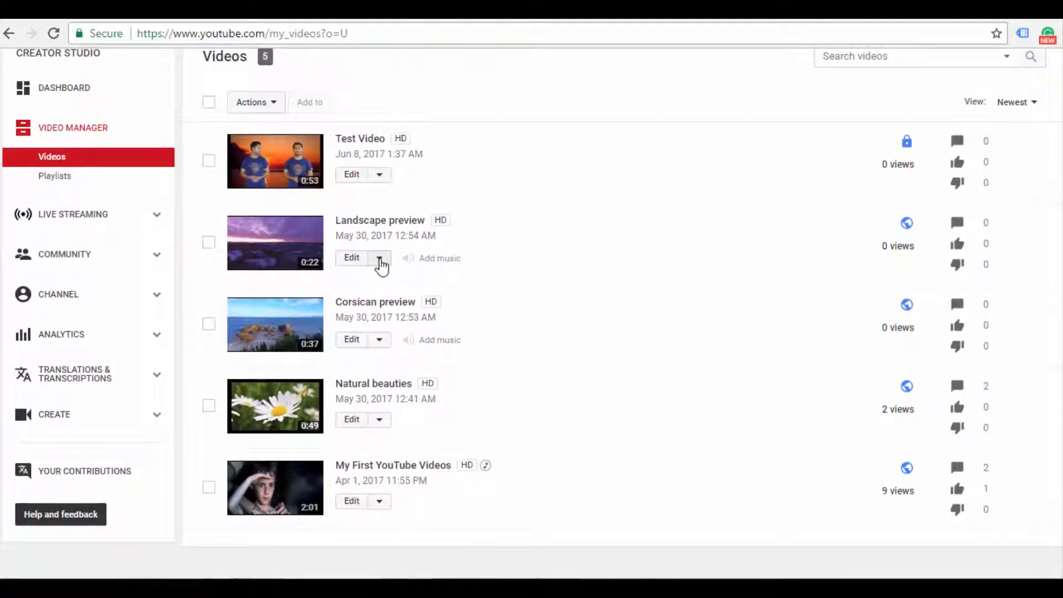
click(380, 258)
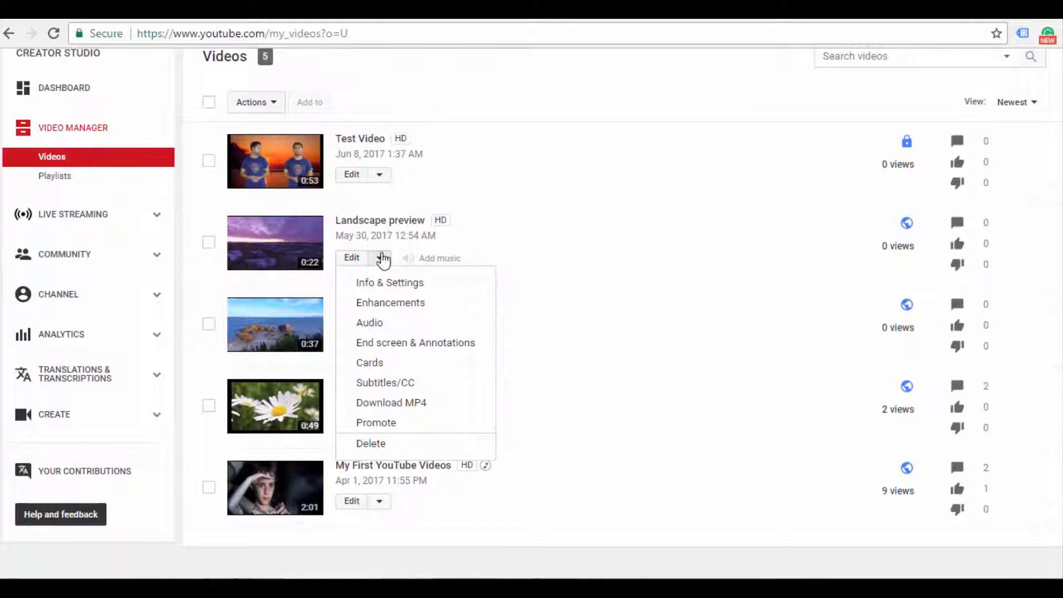
mouse_move(370, 323)
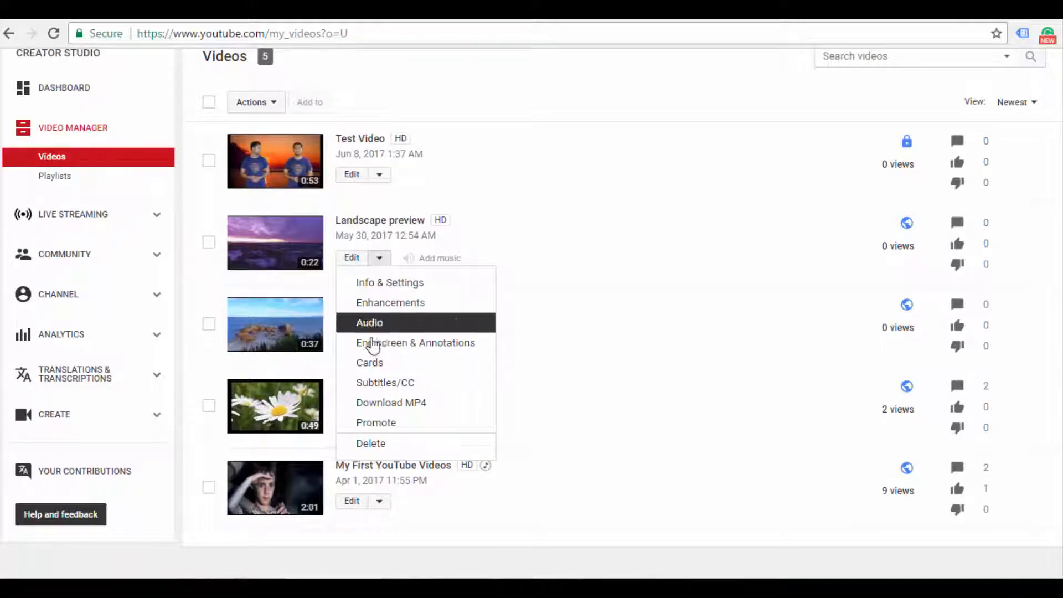
Start a new poll card from the Cards editor of 'Landscape preview'.
click(370, 362)
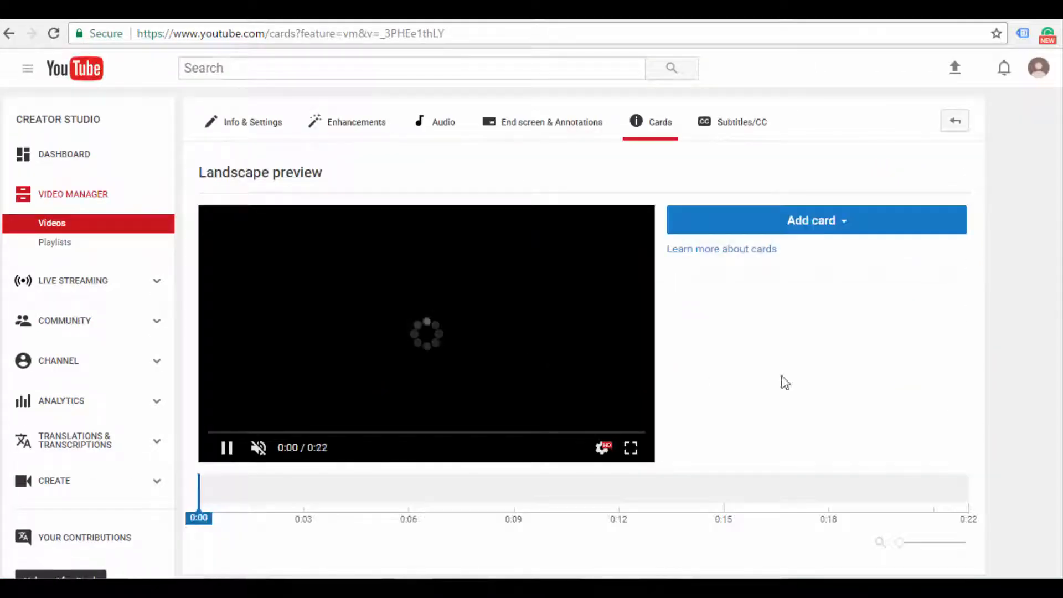
mouse_move(841, 234)
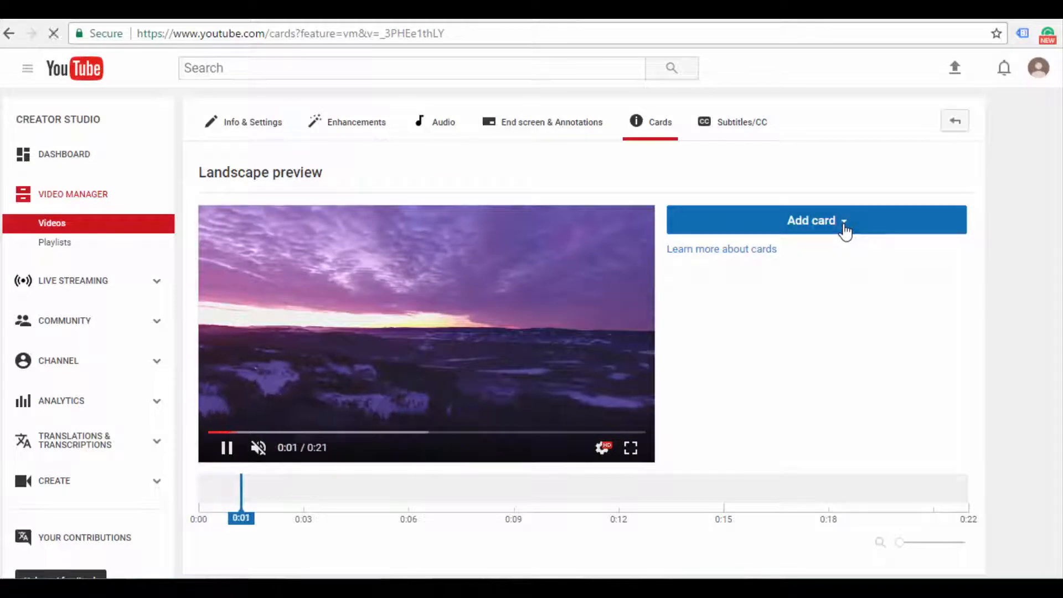
click(816, 219)
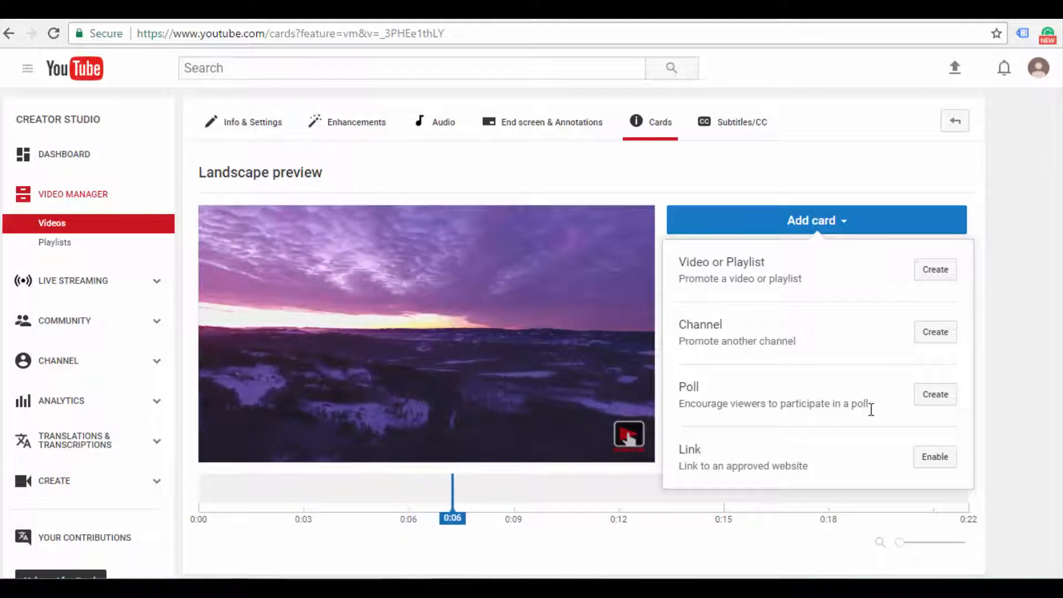
click(934, 394)
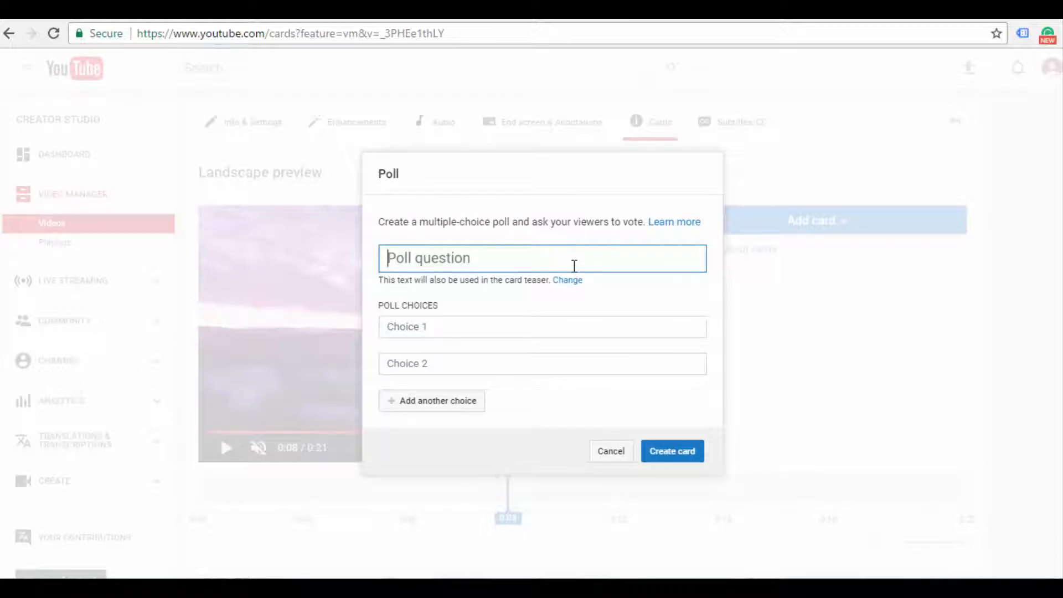
Enter the poll question 'Do You Like This Video?'.
text(Do)
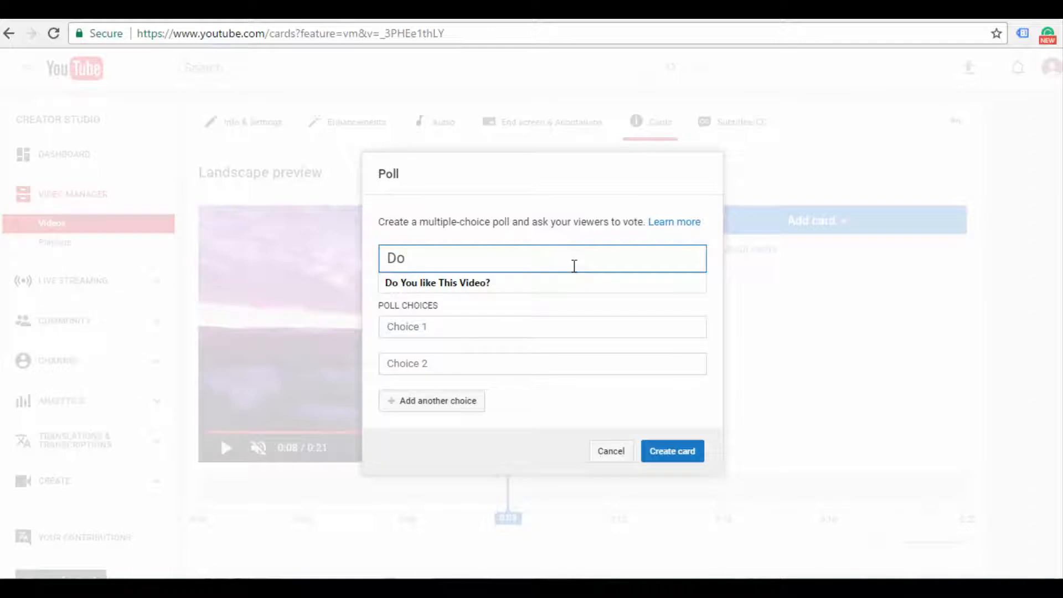
text(You)
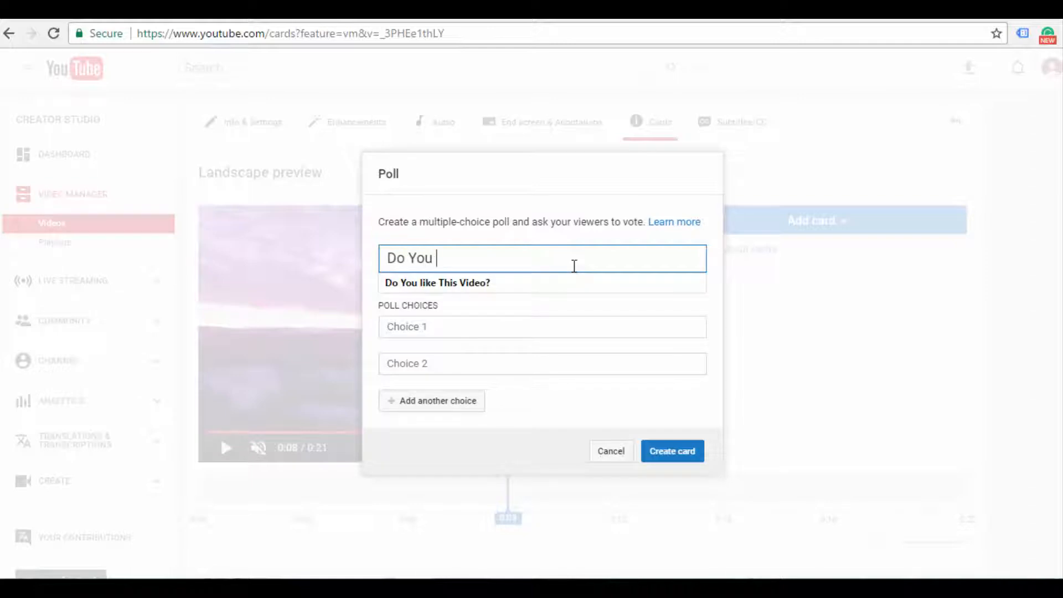
text(Like)
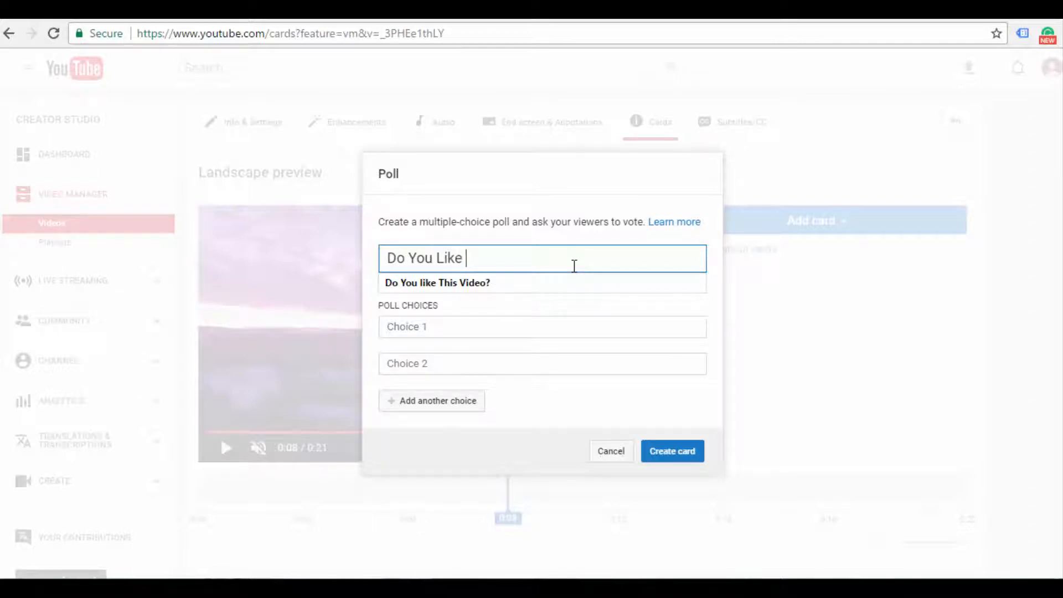
text(This)
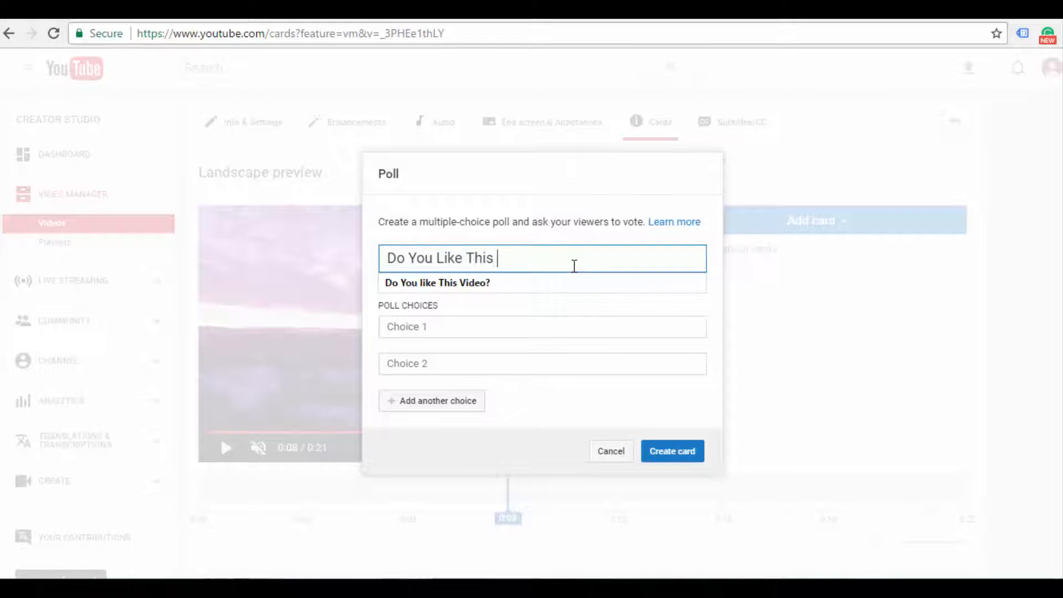
text(Videp)
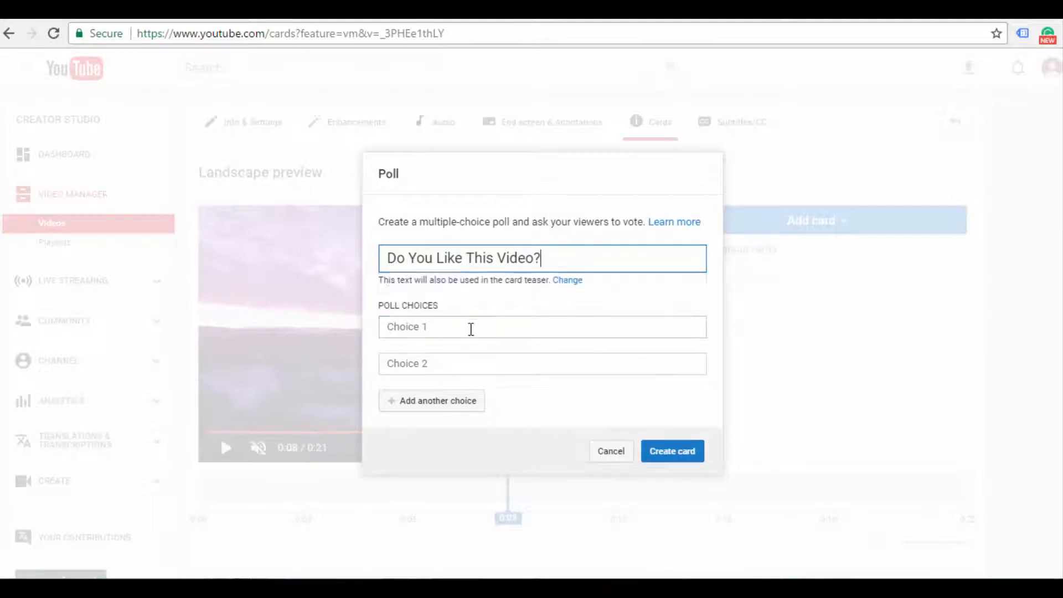
Trim the choices to Yes and No and create the poll card.
click(437, 400)
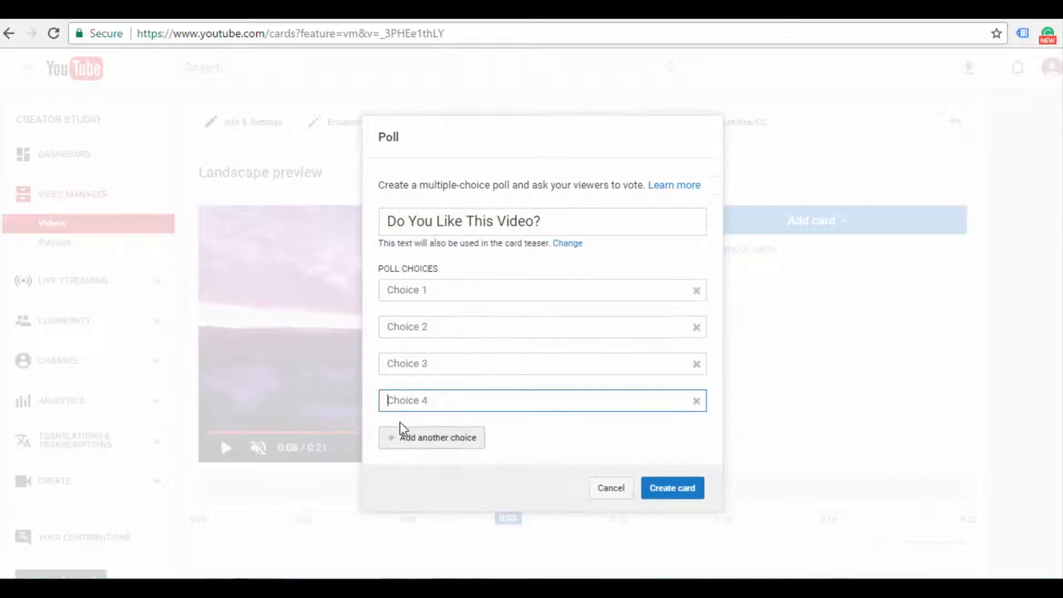
click(431, 437)
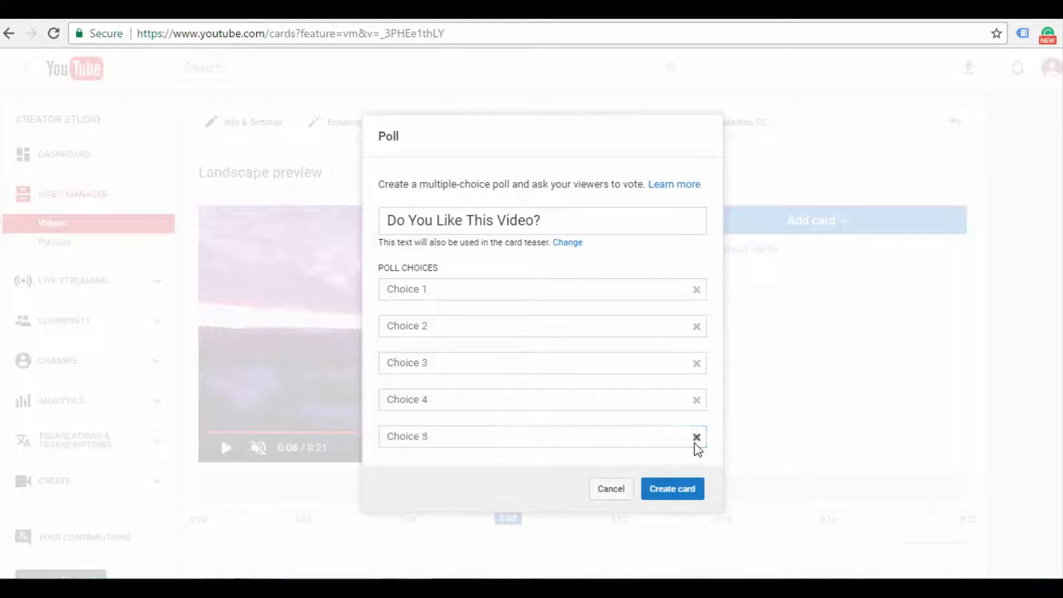
click(695, 436)
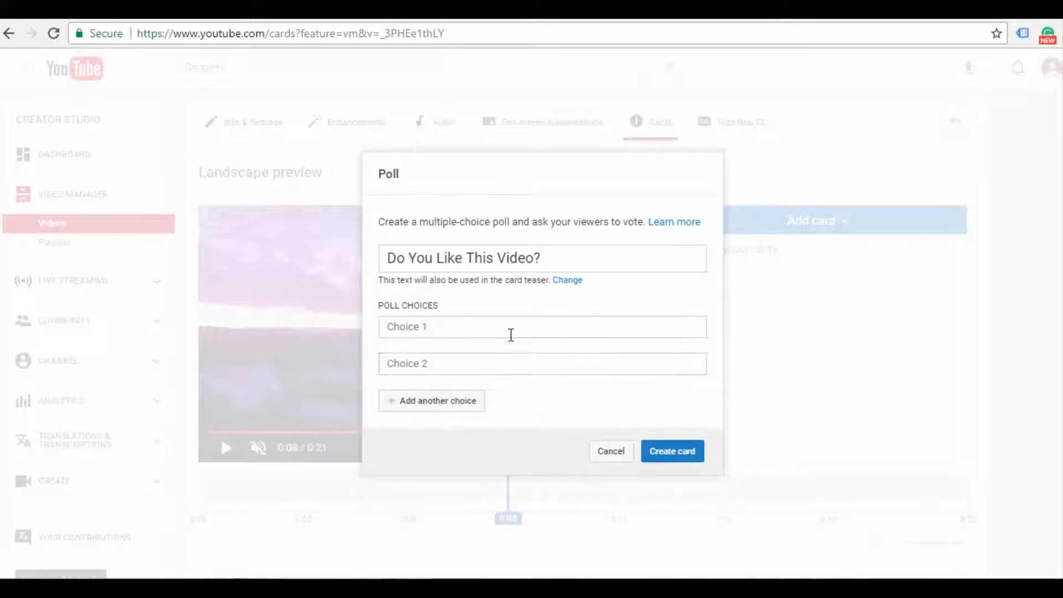
text(Yes)
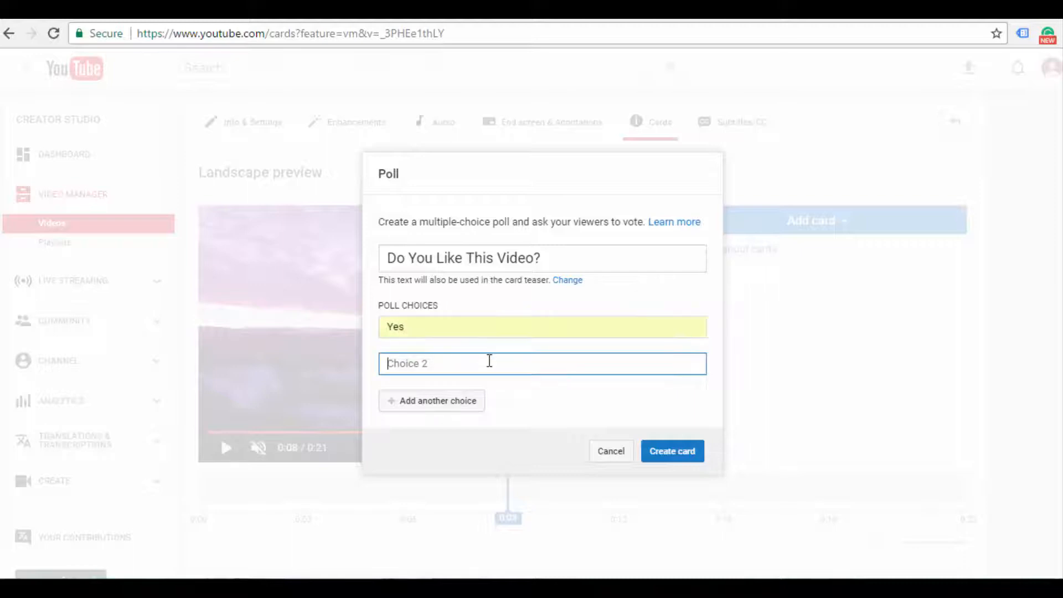
text(No)
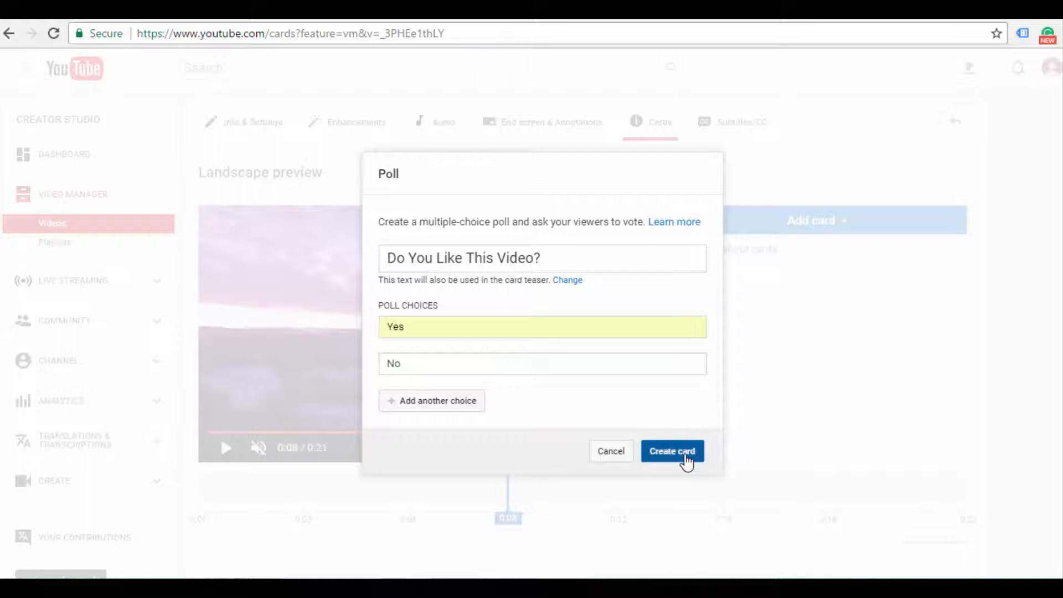
click(671, 451)
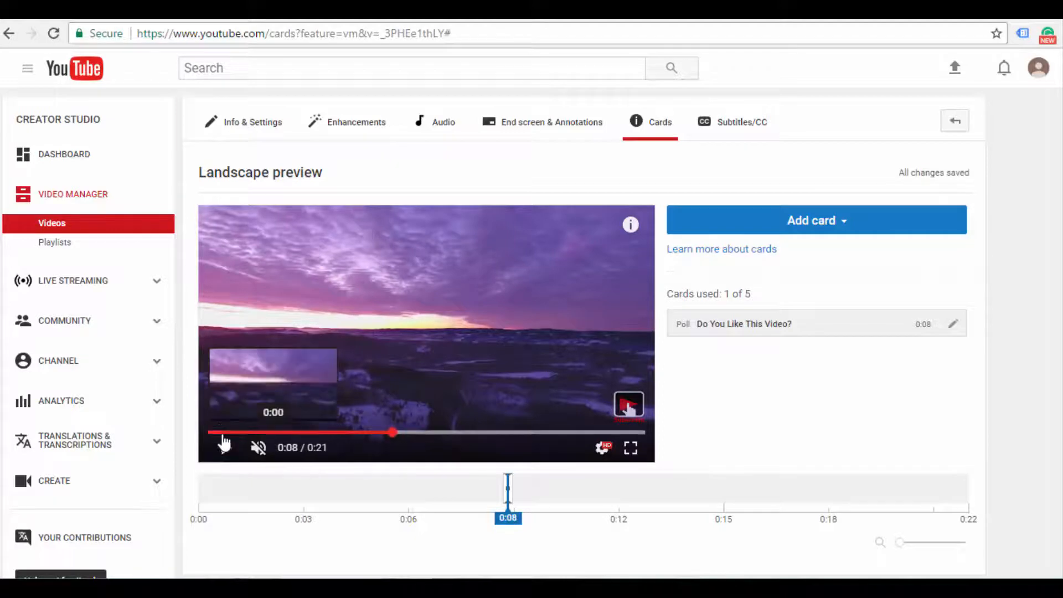
Preview the poll card and vote Yes, showing 100% Yes results.
click(225, 447)
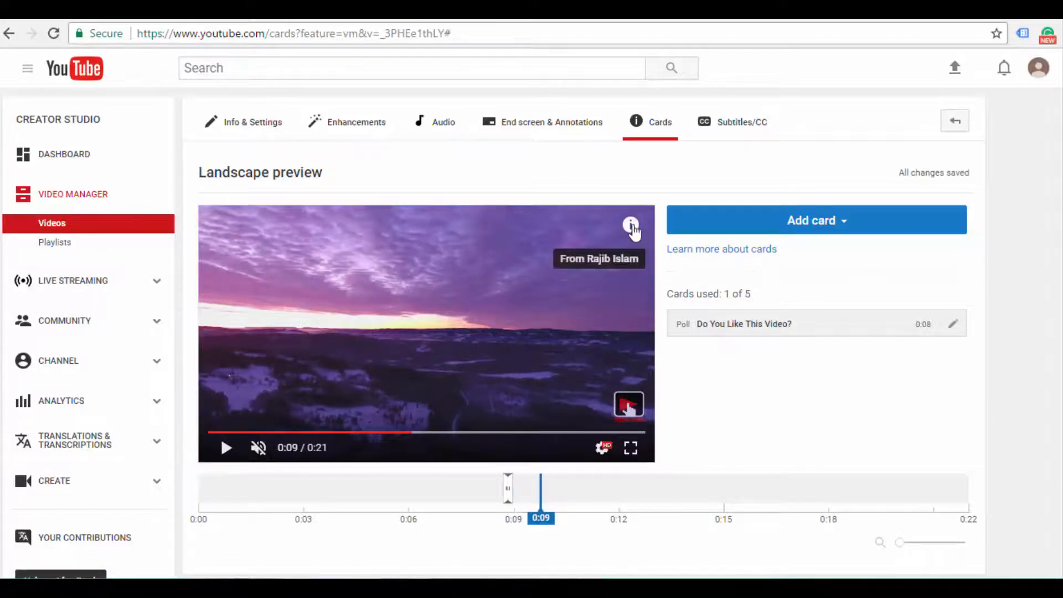
click(631, 226)
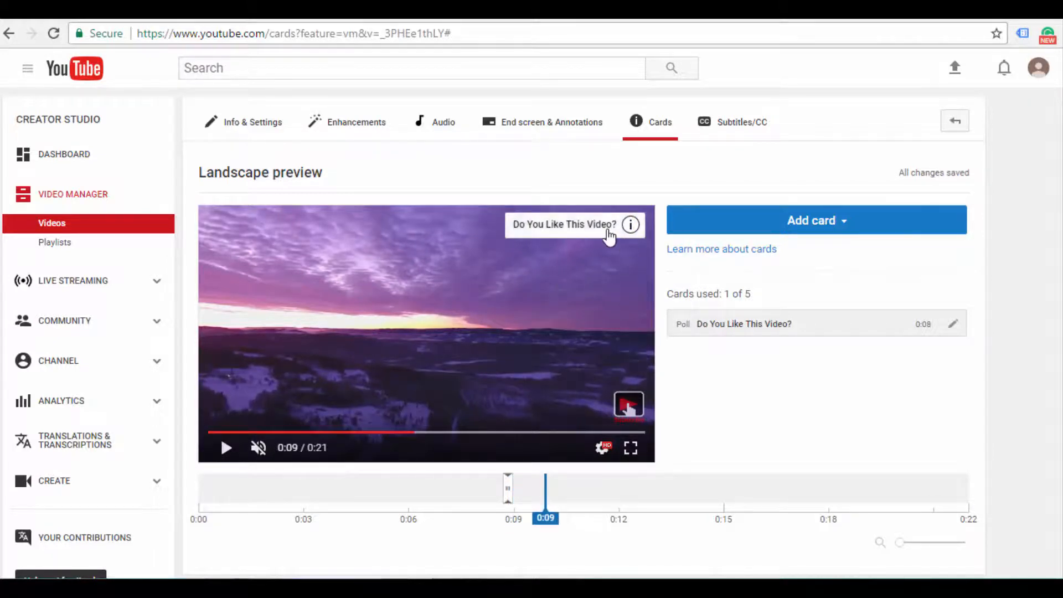
click(630, 225)
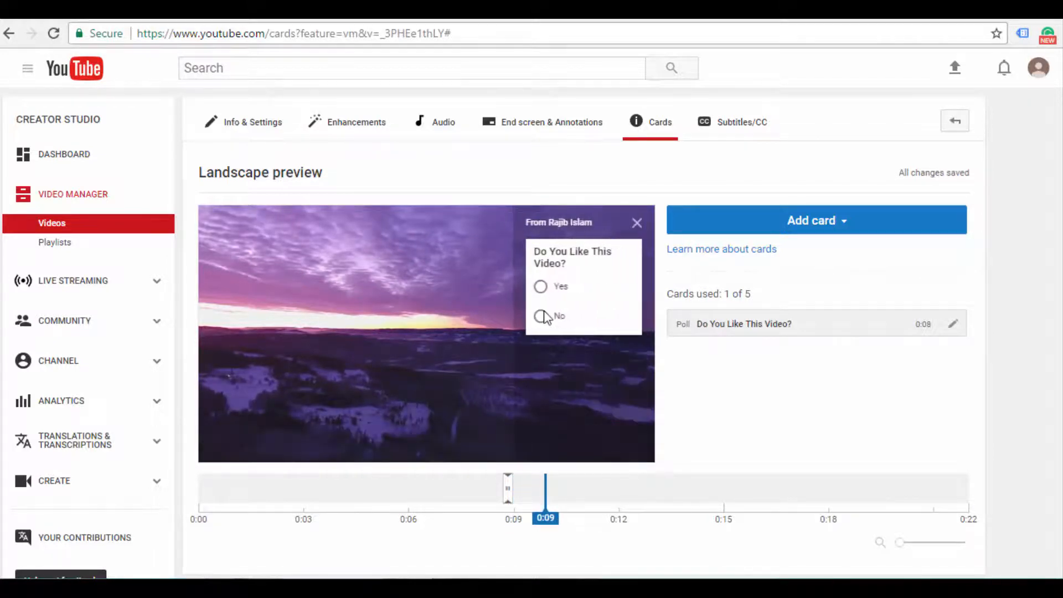
click(540, 286)
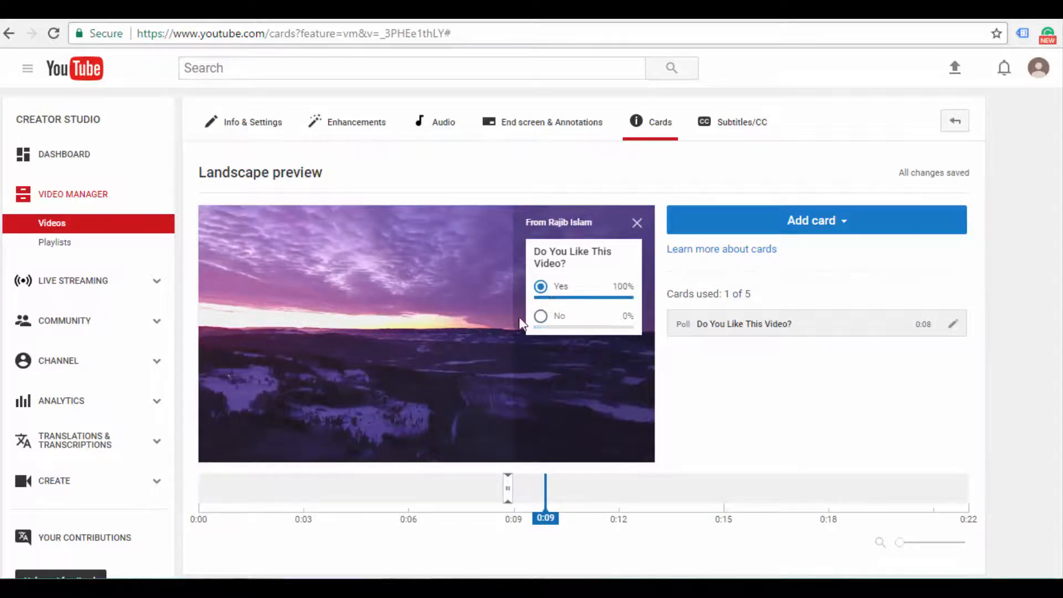
mouse_move(563, 365)
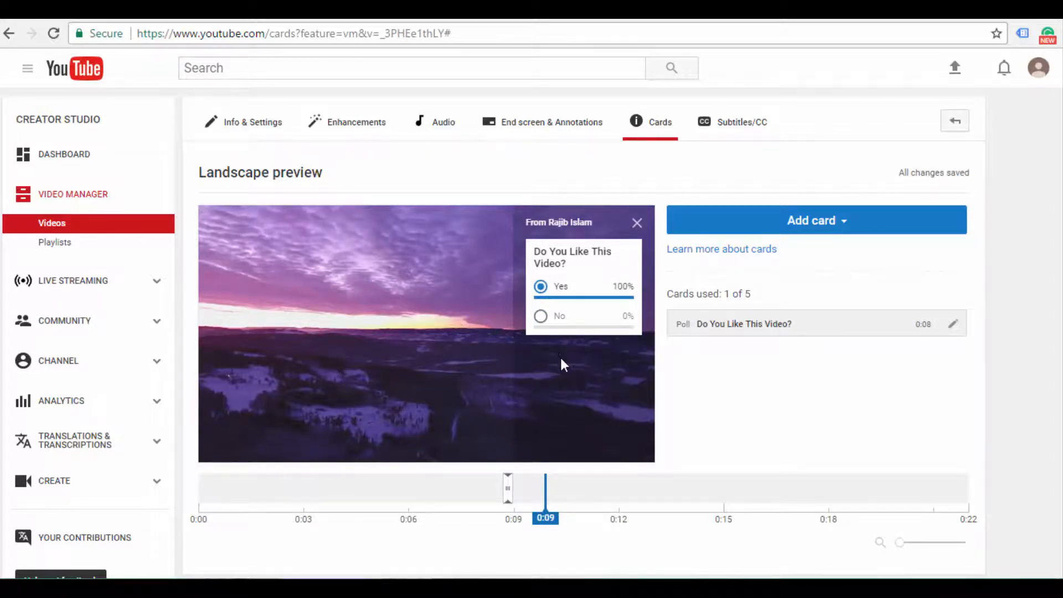
mouse_move(584, 483)
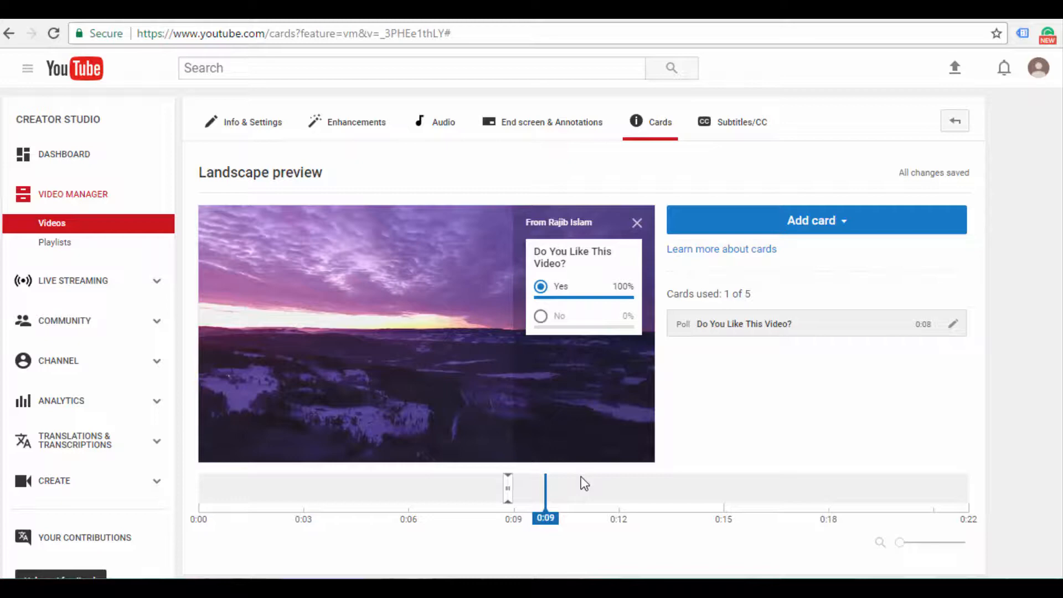
mouse_move(655, 264)
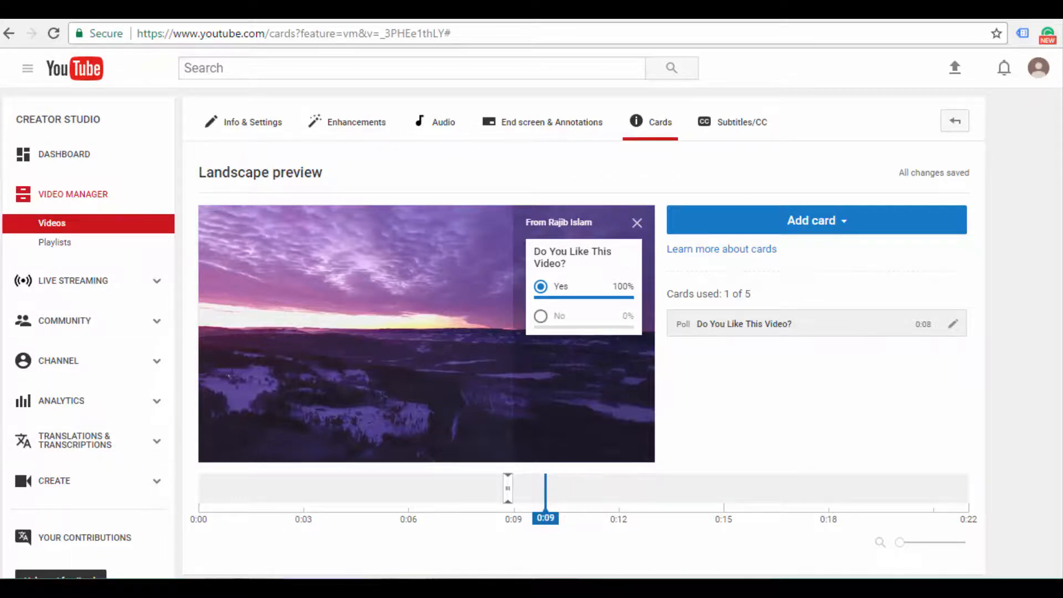
scroll(down, 3)
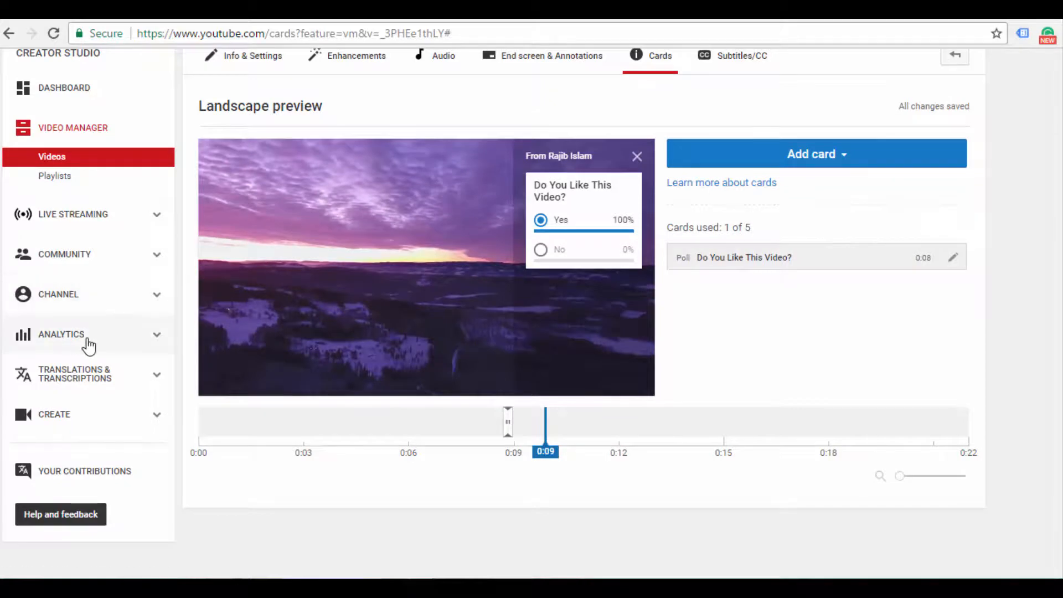
View the Cards analytics report for the last 28 days, all metrics n/a.
click(62, 333)
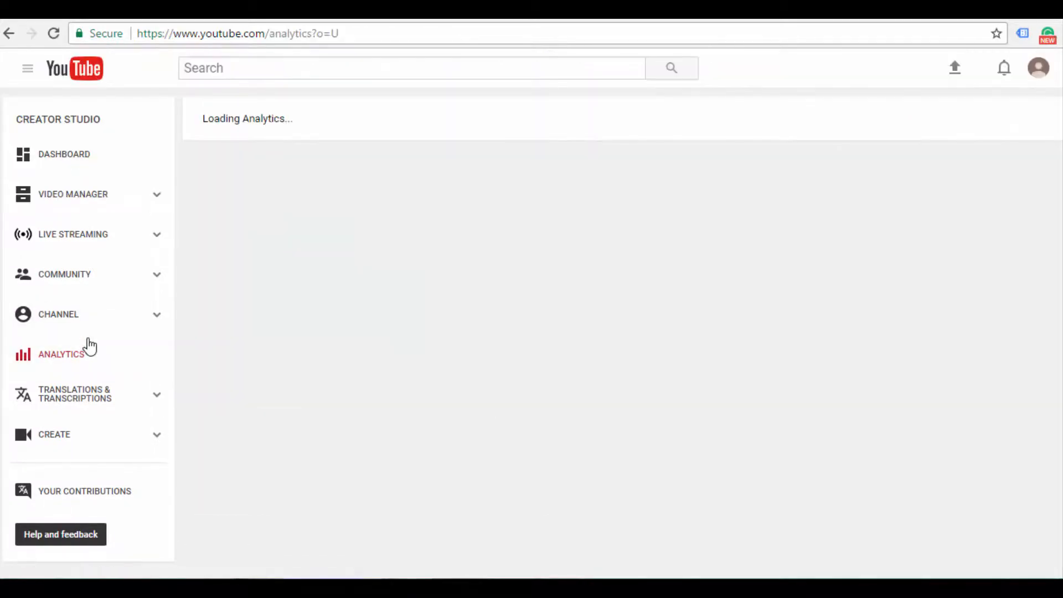
click(61, 354)
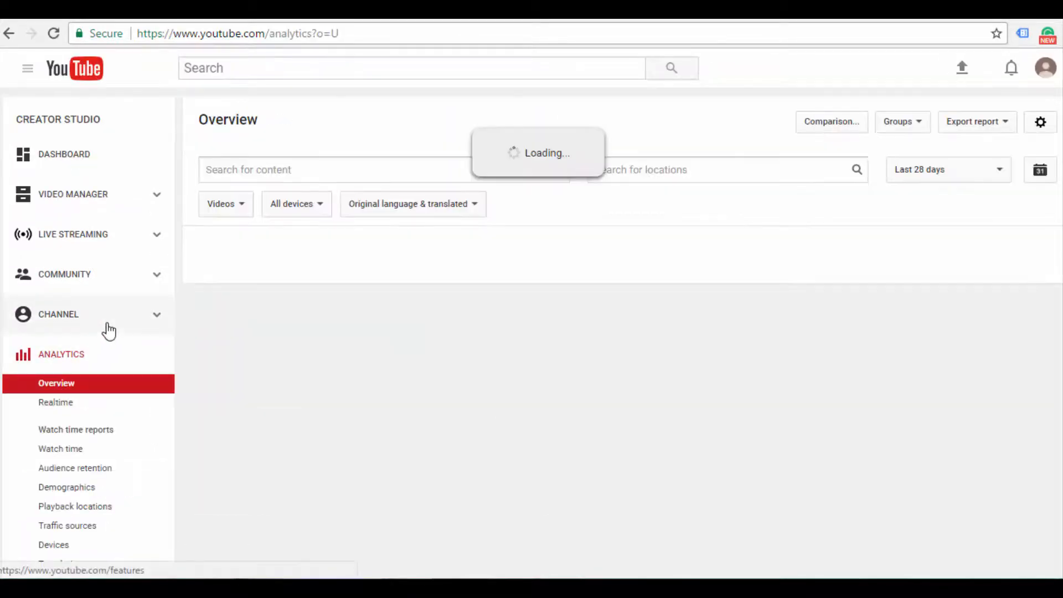
scroll(down, 3)
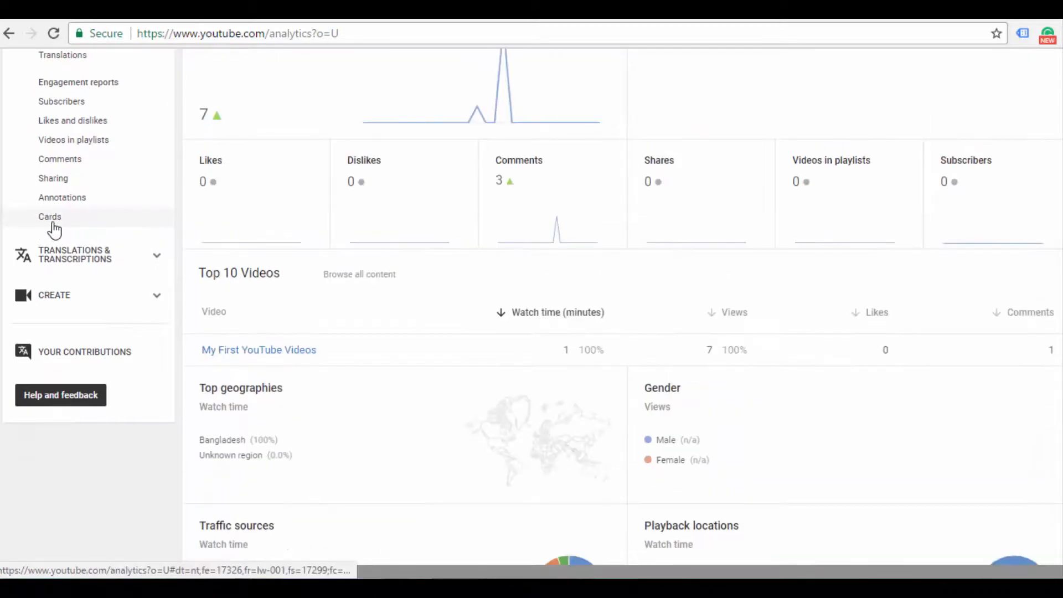
click(50, 216)
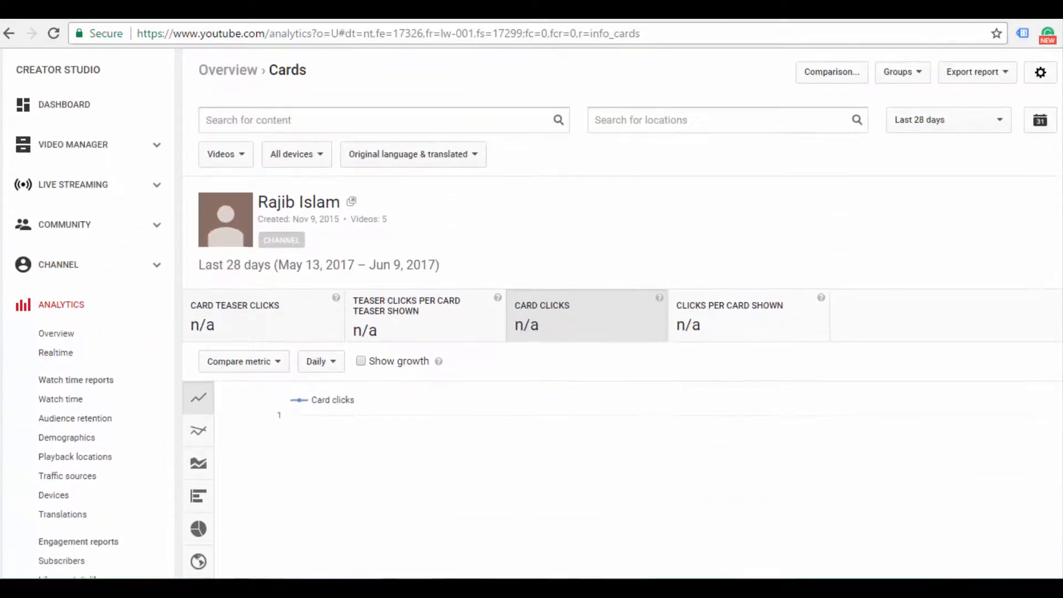
scroll(down, 3)
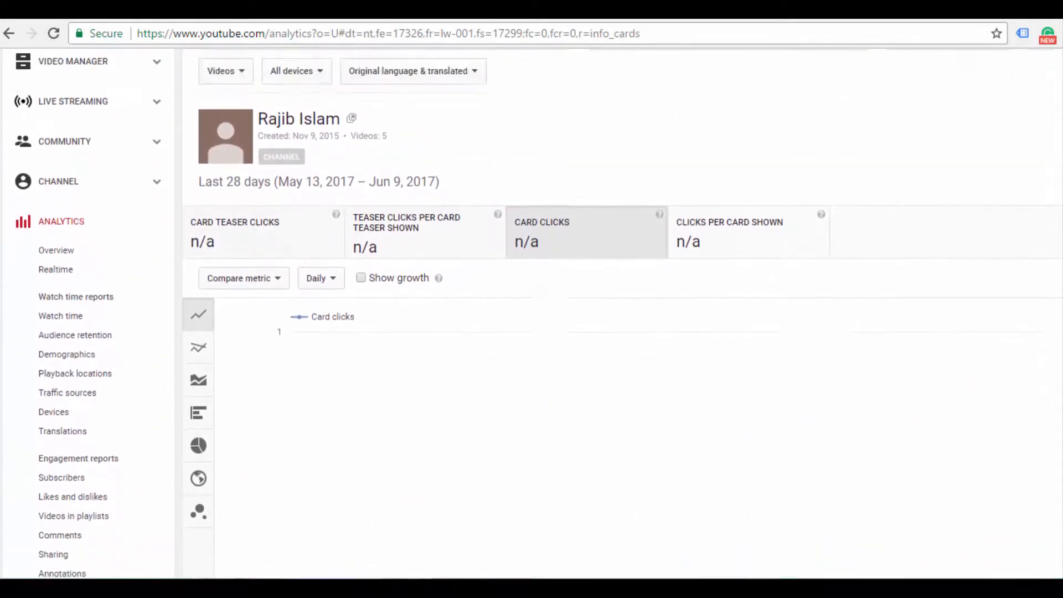